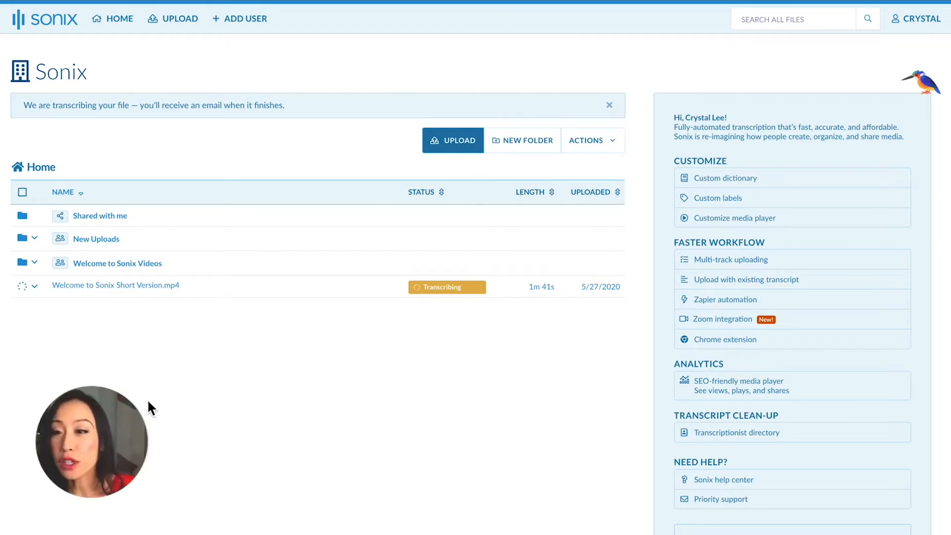
mouse_move(100, 215)
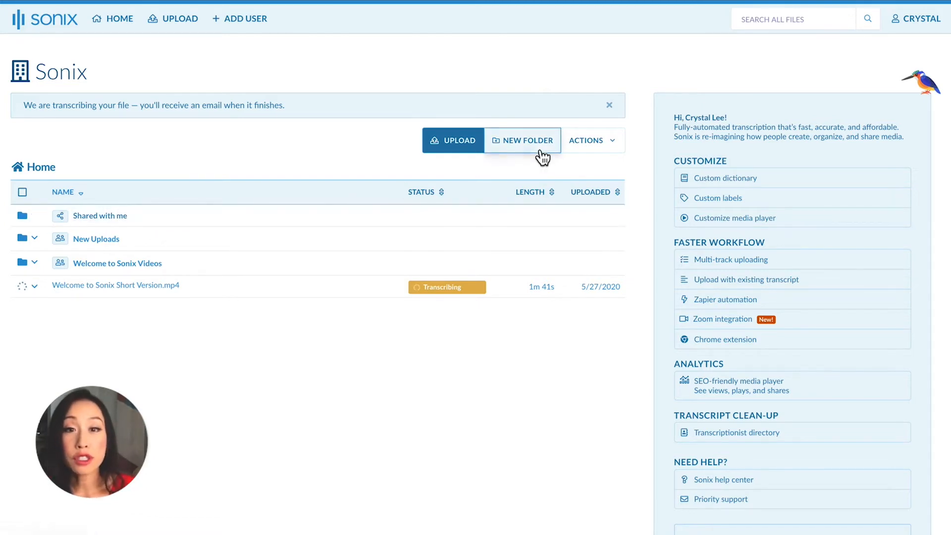
Step: Start creating a new folder, then cancel without making one
click(522, 140)
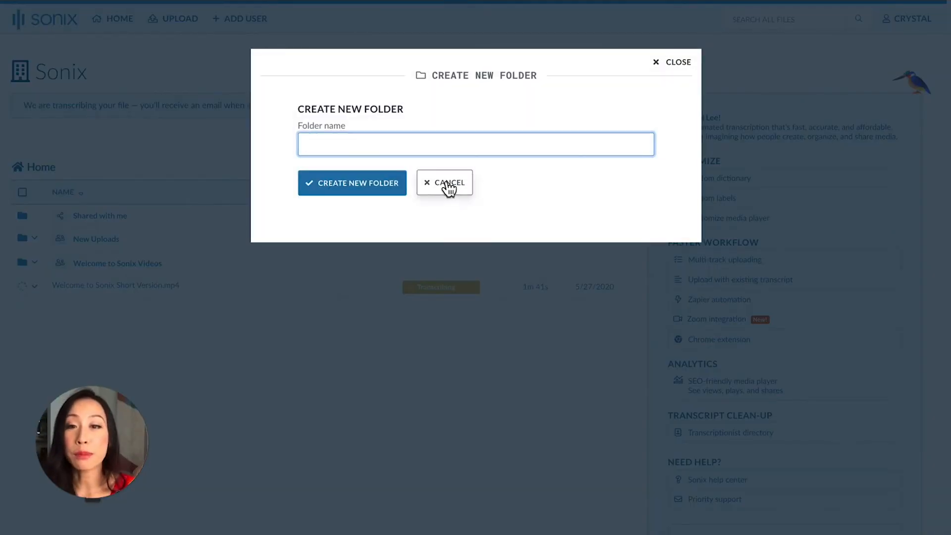
click(445, 182)
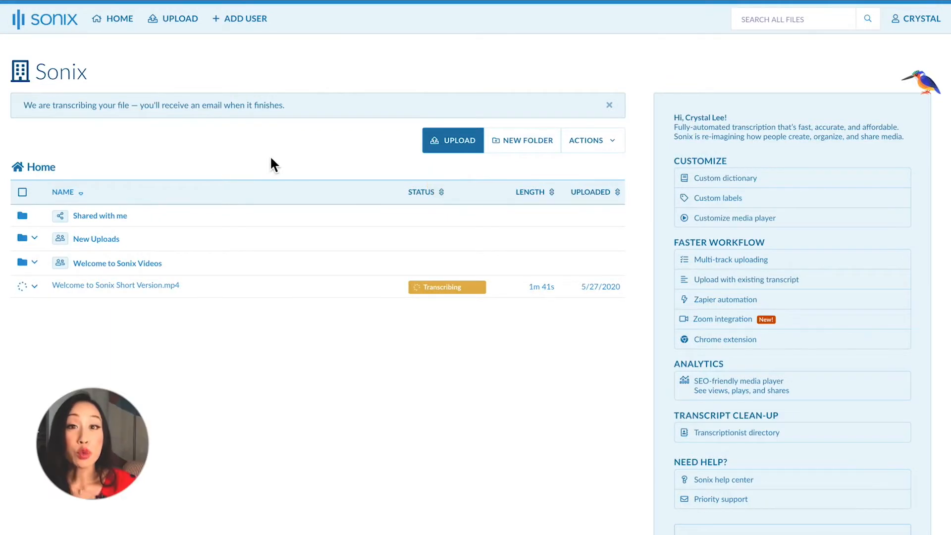
Step: Begin deleting the video from its edit options, then cancel to keep the file
click(36, 238)
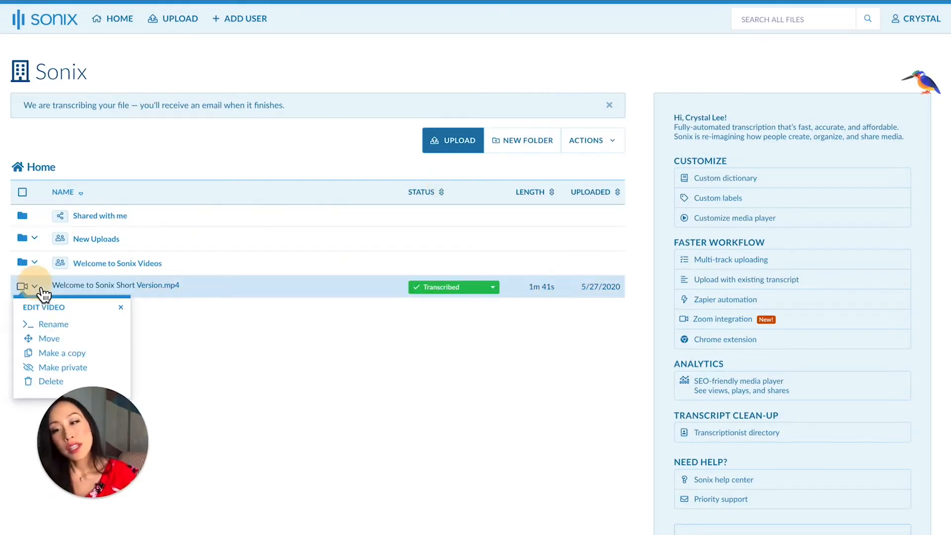
click(51, 381)
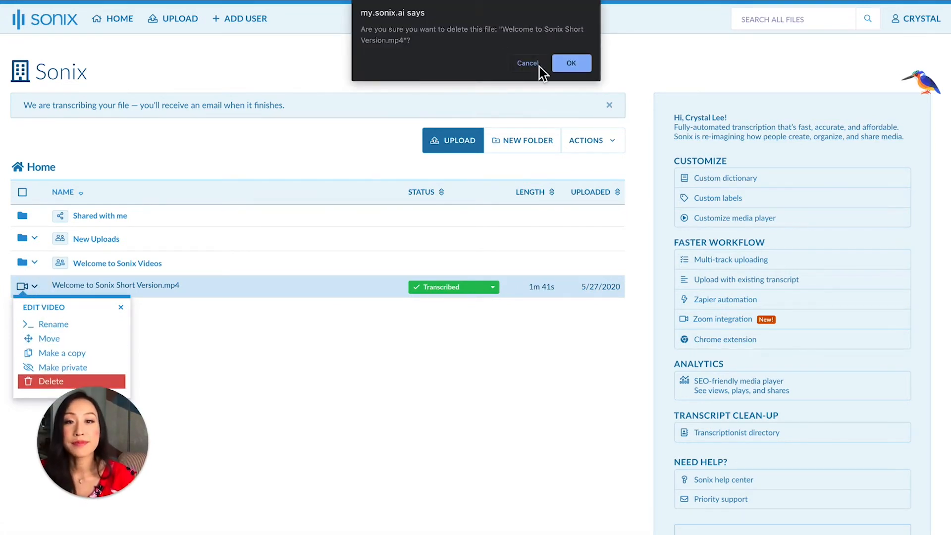
click(527, 63)
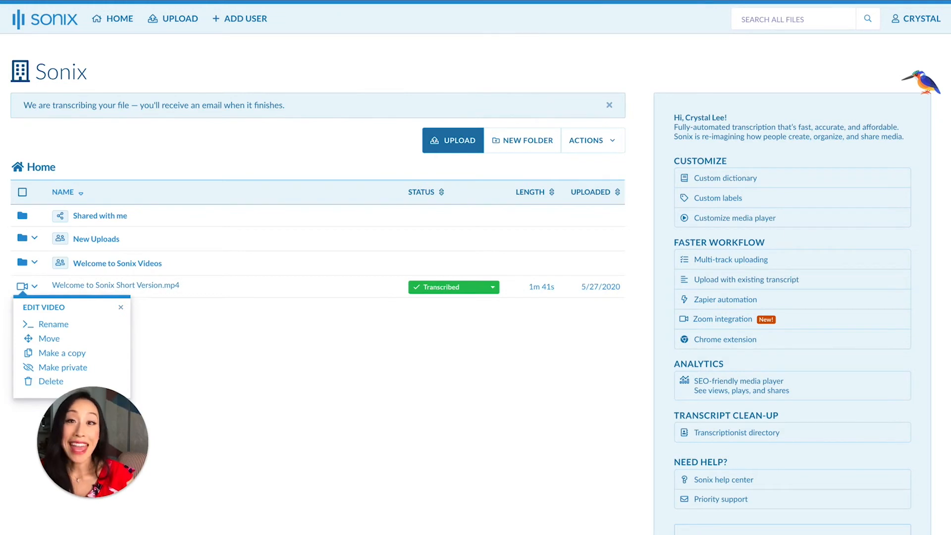
Step: Drag Welcome to Sonix Short Version.mp4 into the Welcome to Sonix Videos folder and view it there
click(121, 307)
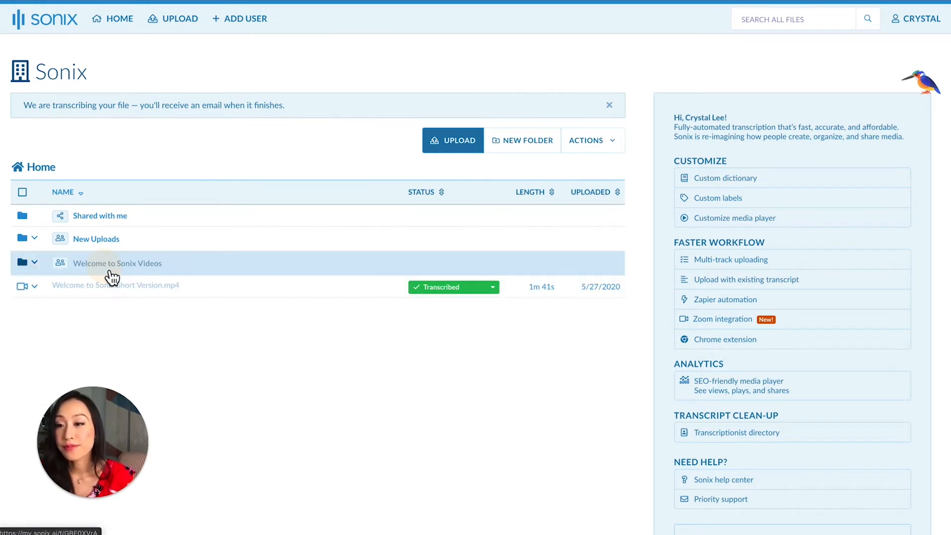
click(35, 263)
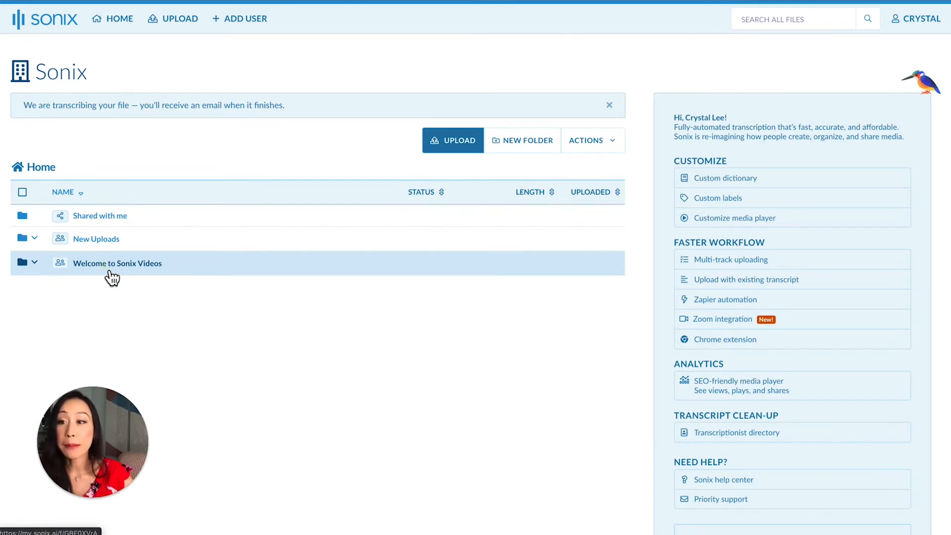
click(117, 262)
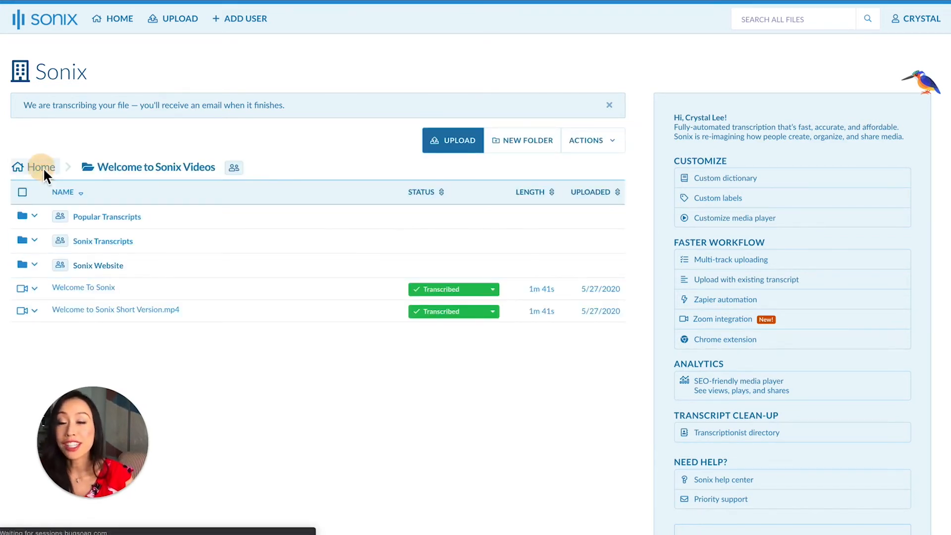
Step: Reopen the folder from Home and show the moved video's custom label choices
click(42, 167)
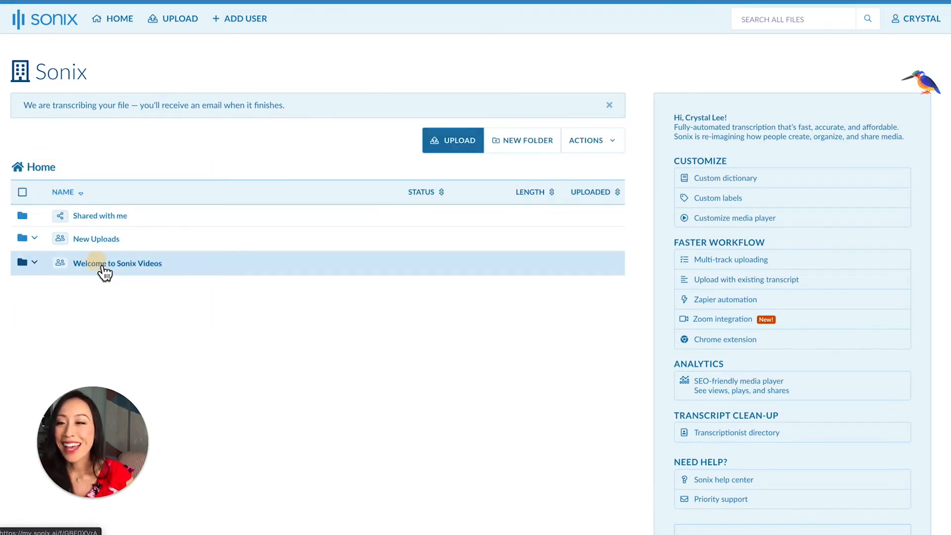
click(117, 263)
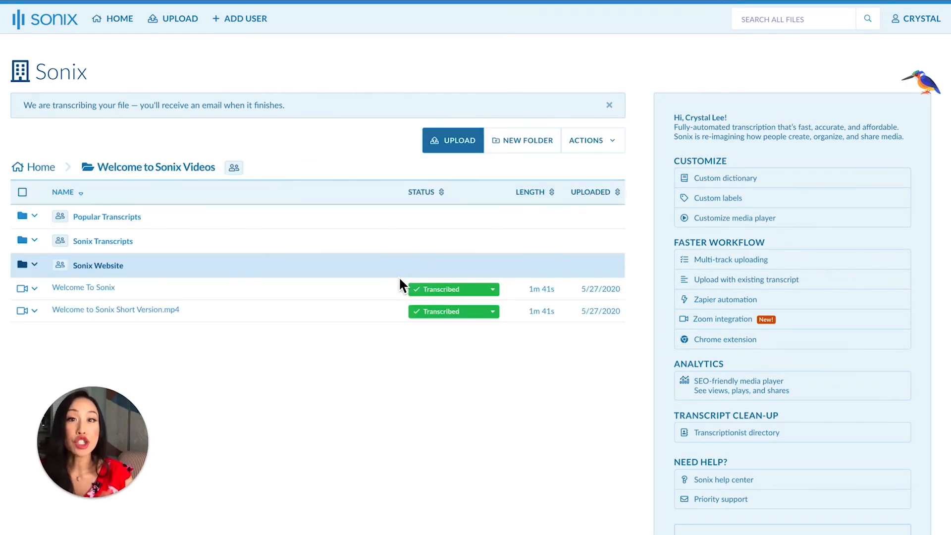
click(491, 311)
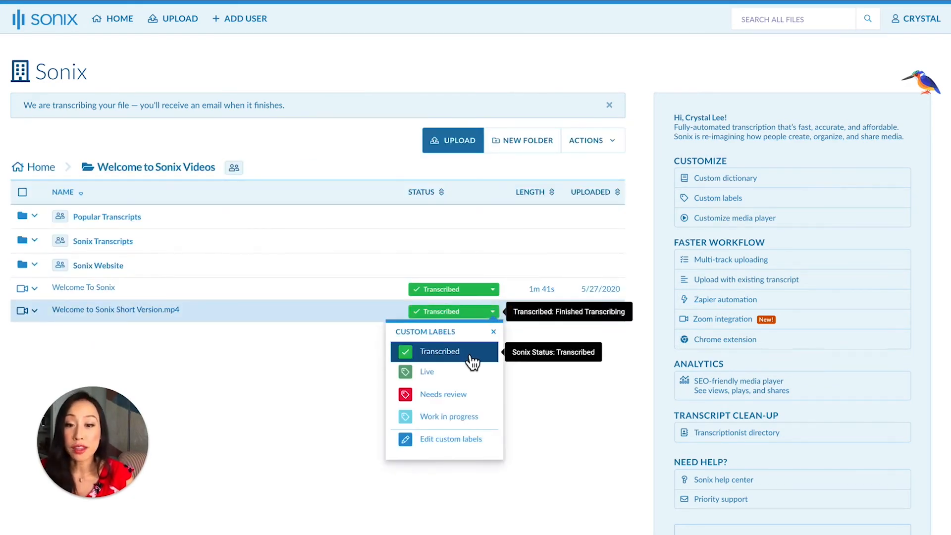
mouse_move(445, 417)
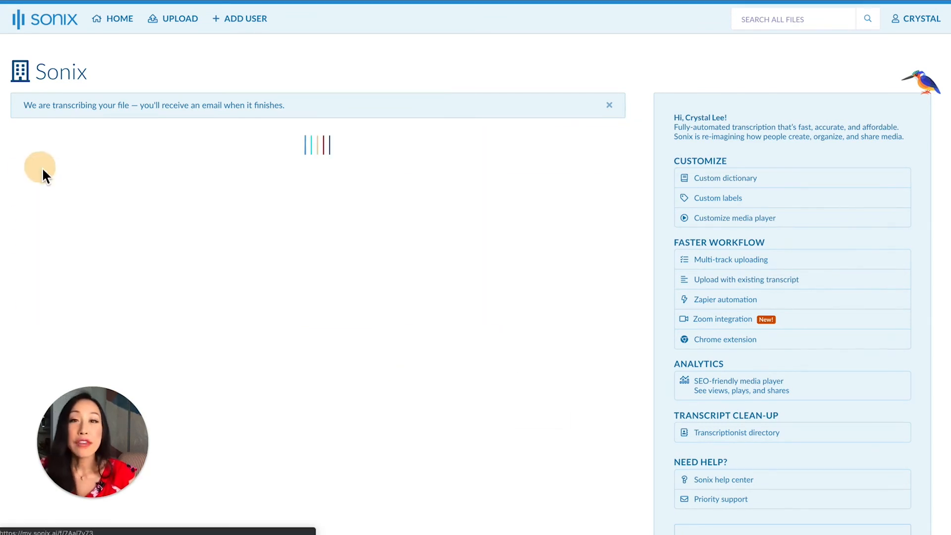
Step: Return to Home and enable multi-file selection to show the bulk toolbar
click(42, 167)
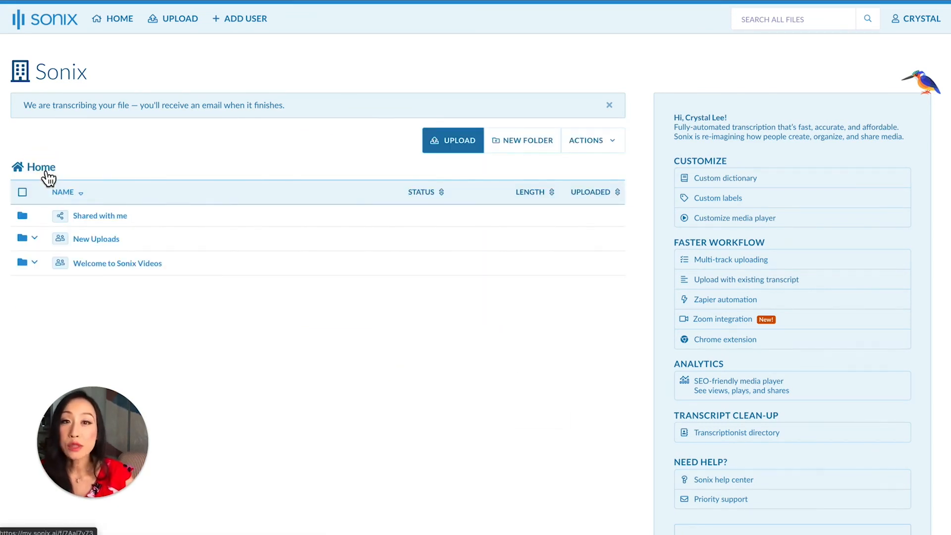
click(23, 191)
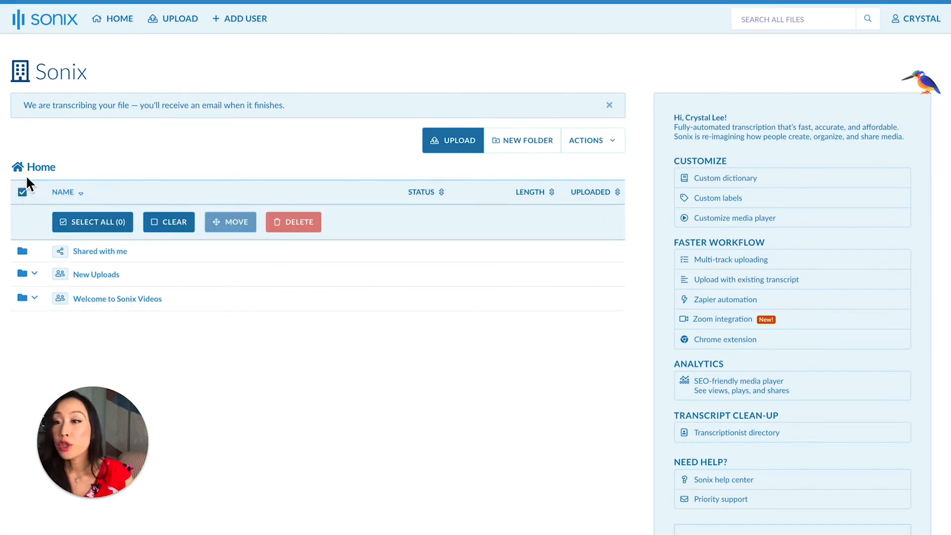
mouse_move(23, 192)
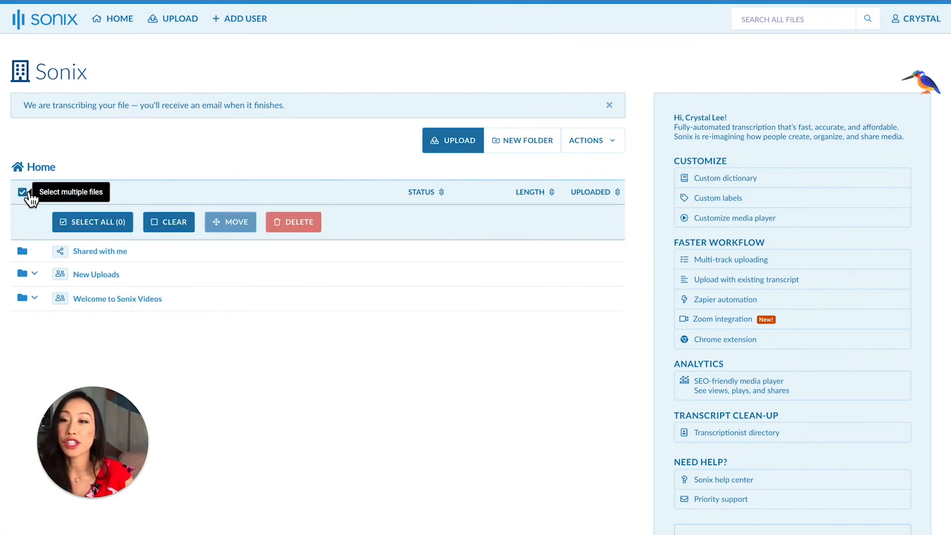